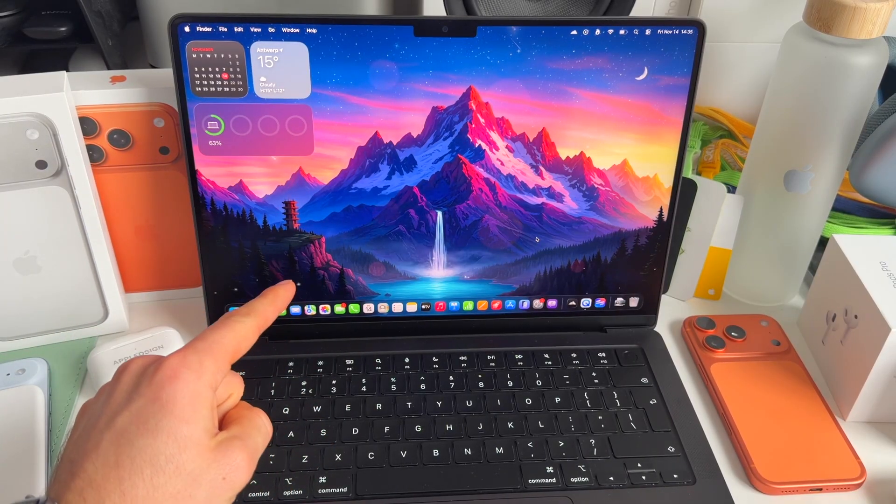
- Dismiss the Mac's shutdown options, then show wallper.app pricing: 7-day trial, $9.99 lifetime
left_click(186, 29)
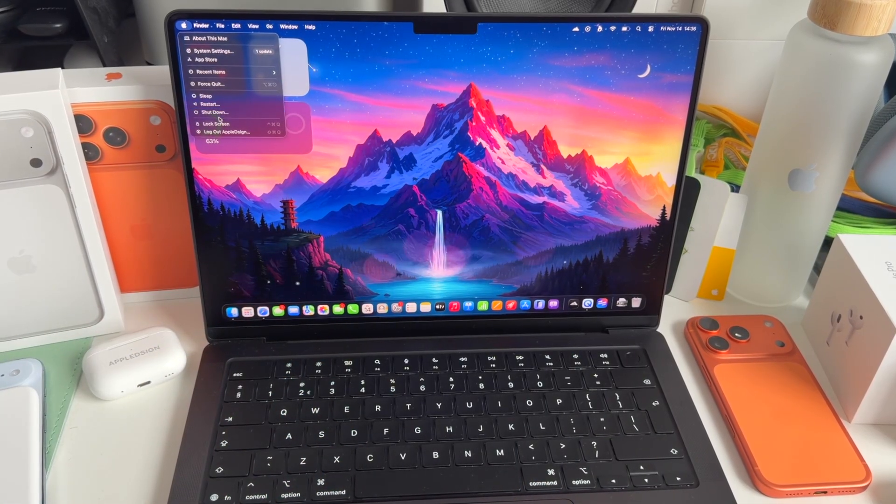
left_click(216, 123)
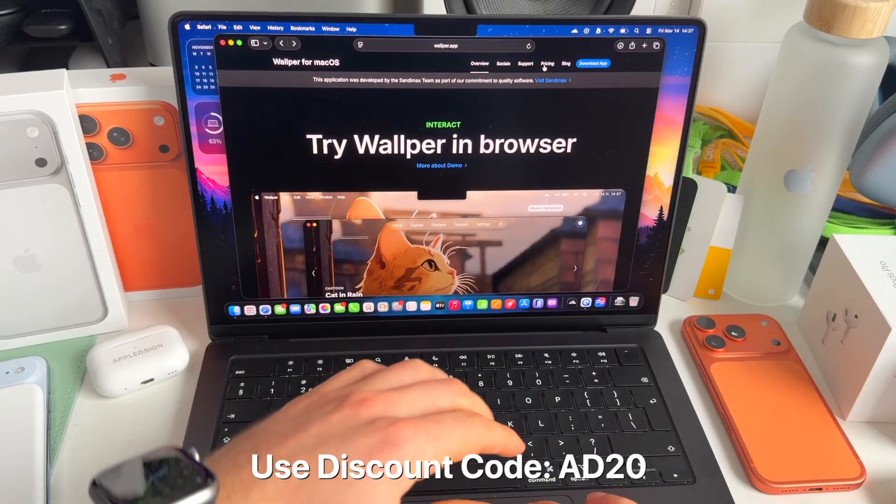
mouse_move(371, 400)
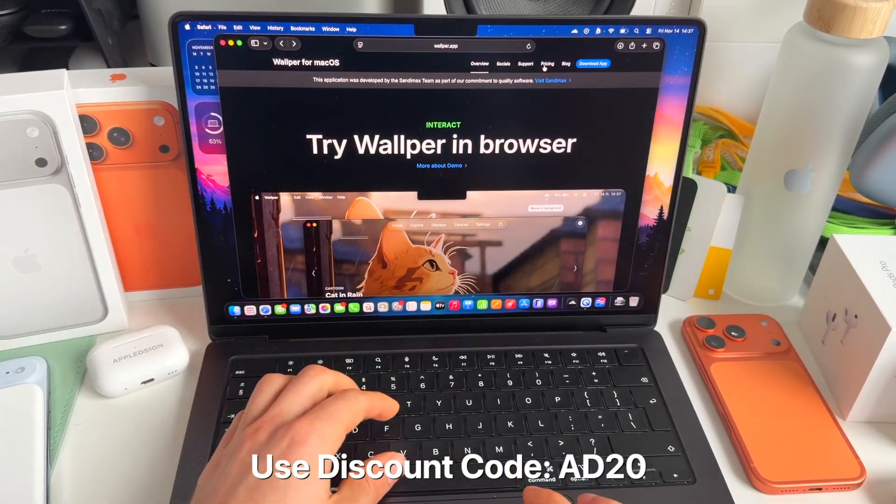
left_click(547, 64)
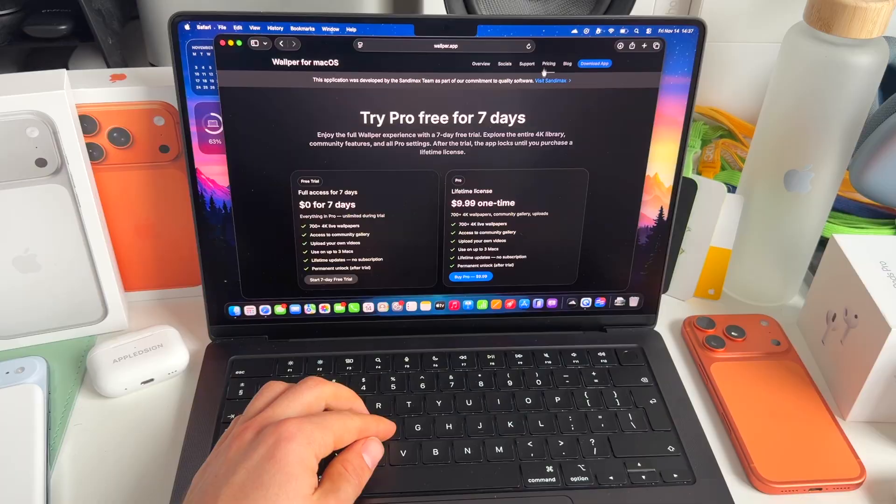
scroll("down", 3)
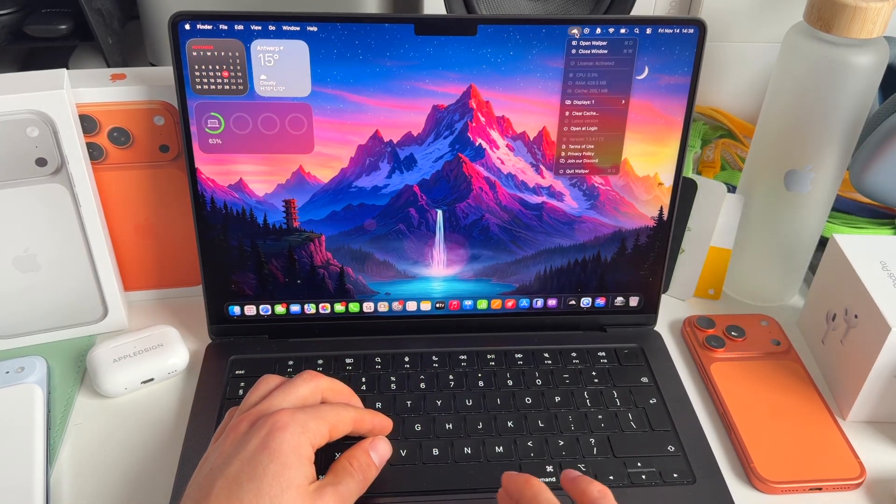
- Open Wallper's window and briefly preview the black car Editor's Pick wallpaper
left_click(591, 43)
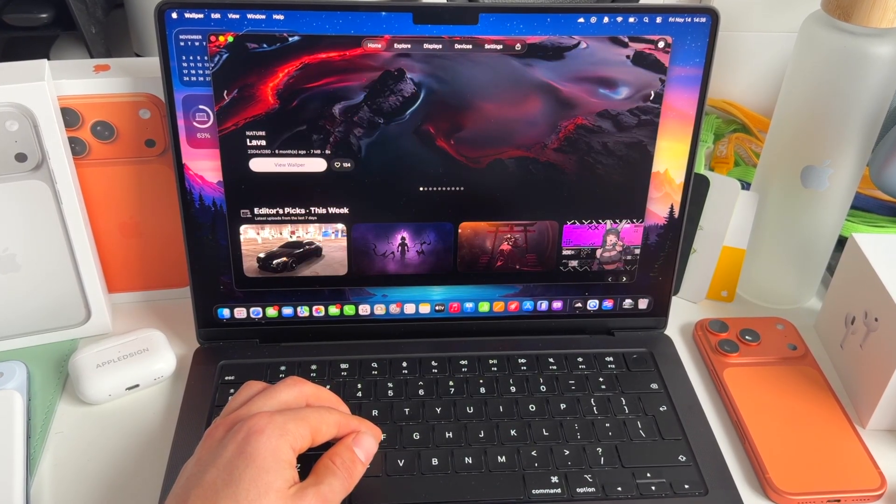
left_click(291, 248)
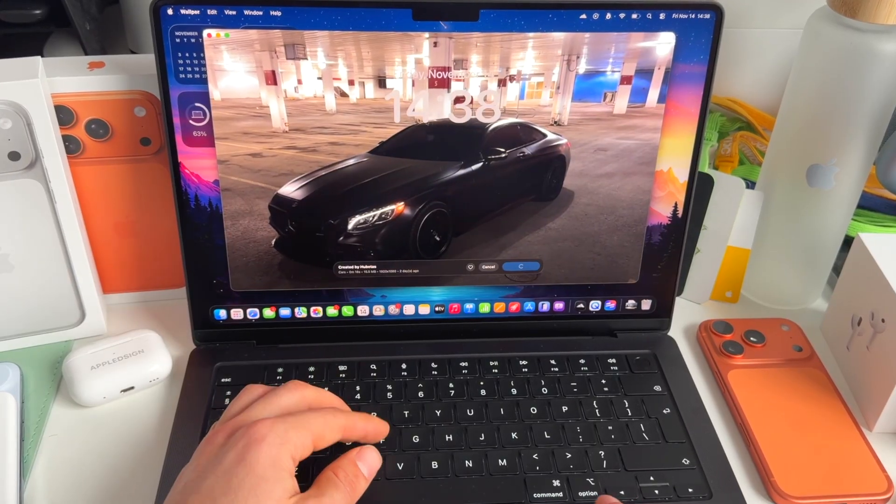
left_click(405, 55)
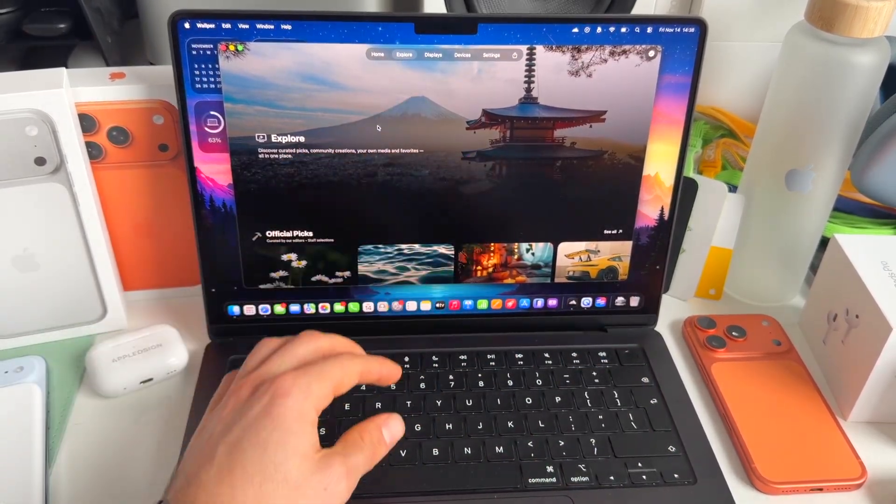
- Scroll Wallper's Explore page down toward the Community collection
scroll("down", 3)
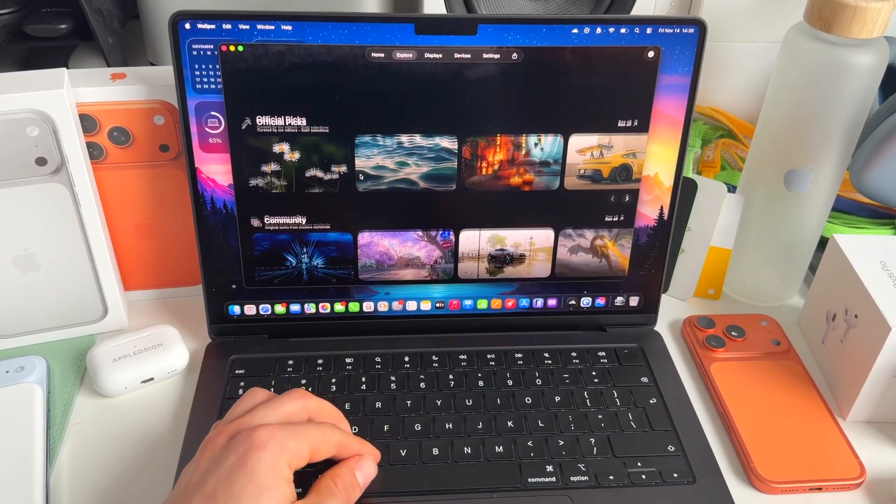
scroll("down", 3)
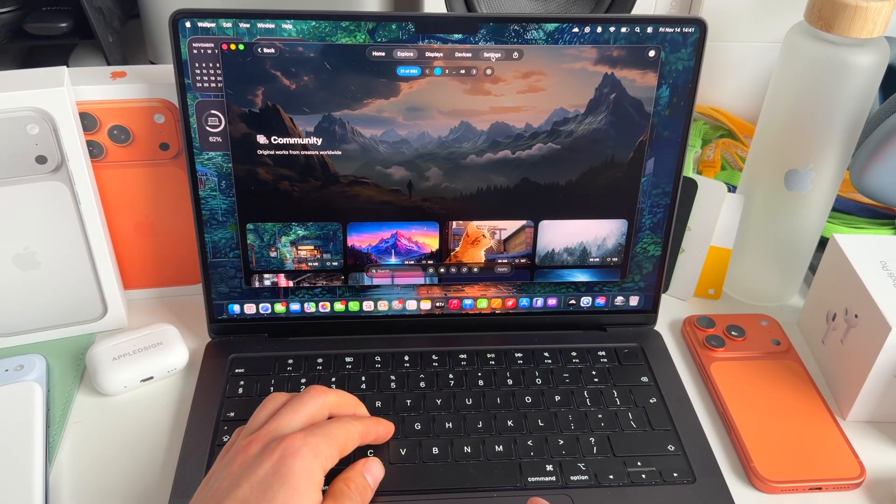
- Open Wallper settings, then browse System Settings' Focus and Wallpaper pages
left_click(492, 54)
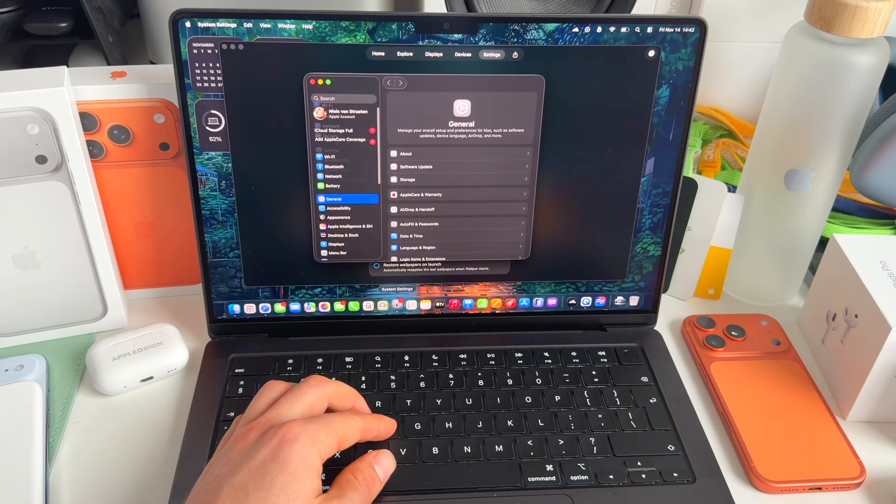
left_click(334, 243)
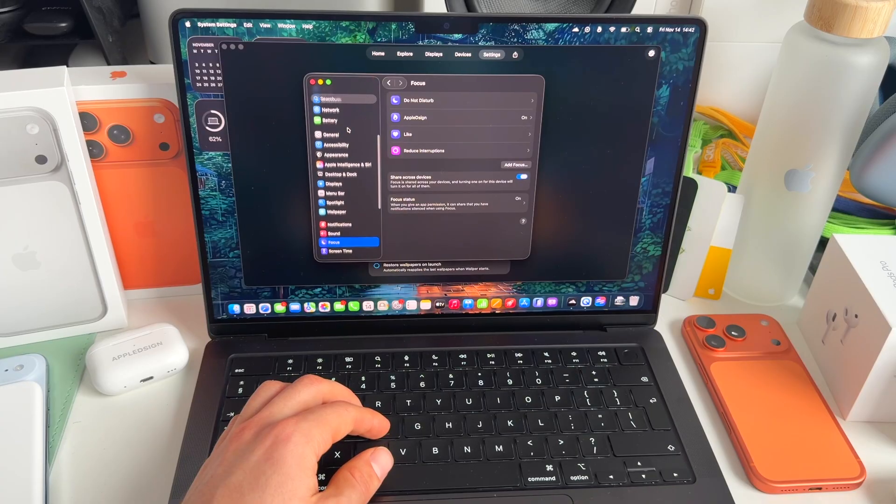
left_click(336, 212)
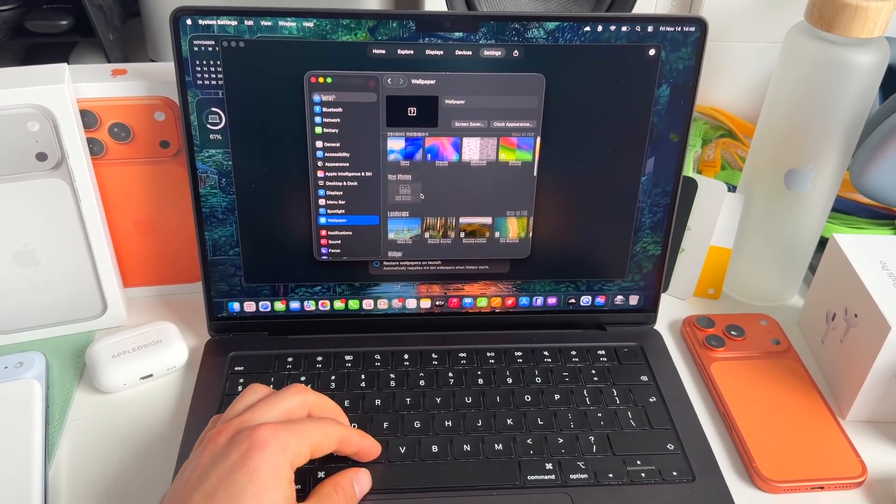
scroll("down", 3)
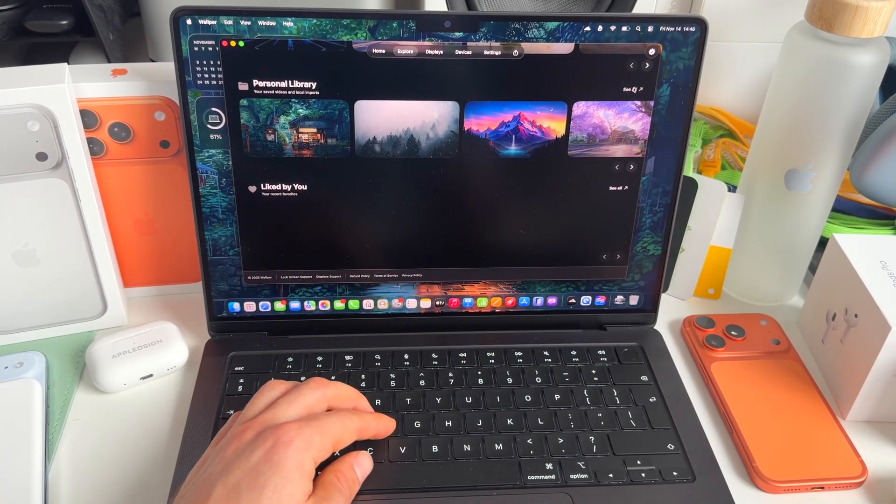
- Expand Personal Library to My Media and begin adding a private video
left_click(629, 90)
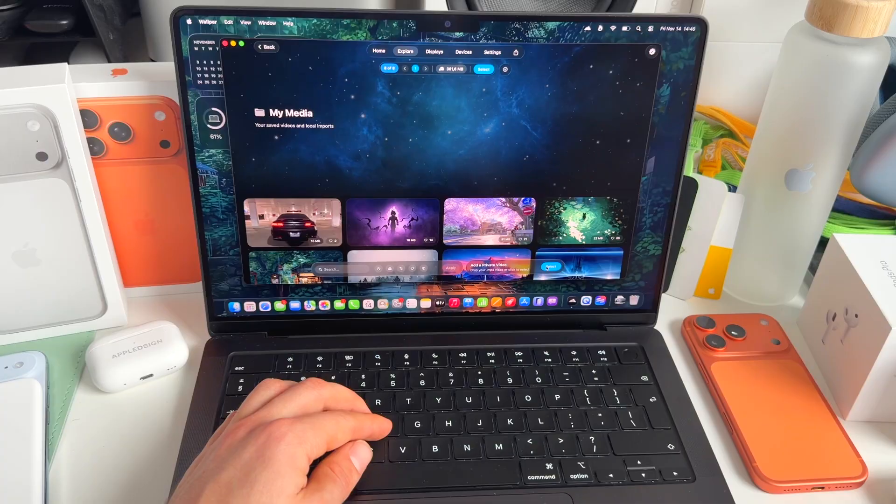
left_click(552, 267)
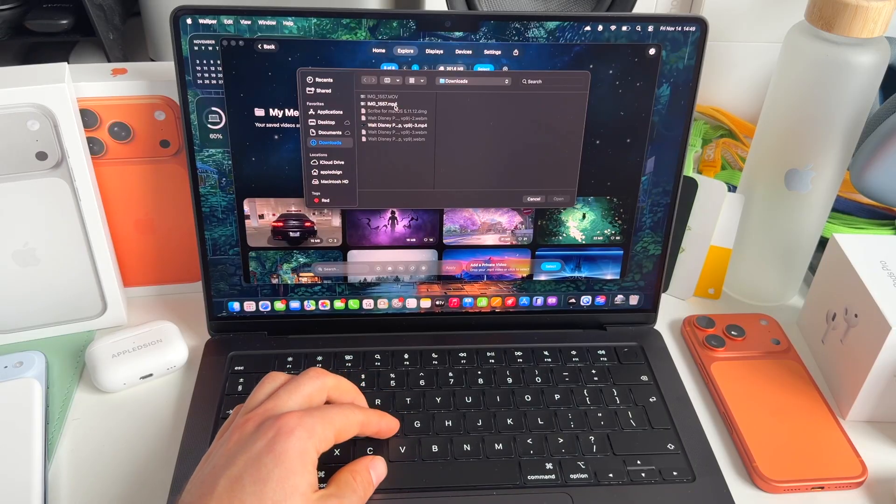
- Upload IMG_1557.mp4, set it as wallpaper, and close Wallper to reveal the desktop
left_click(532, 199)
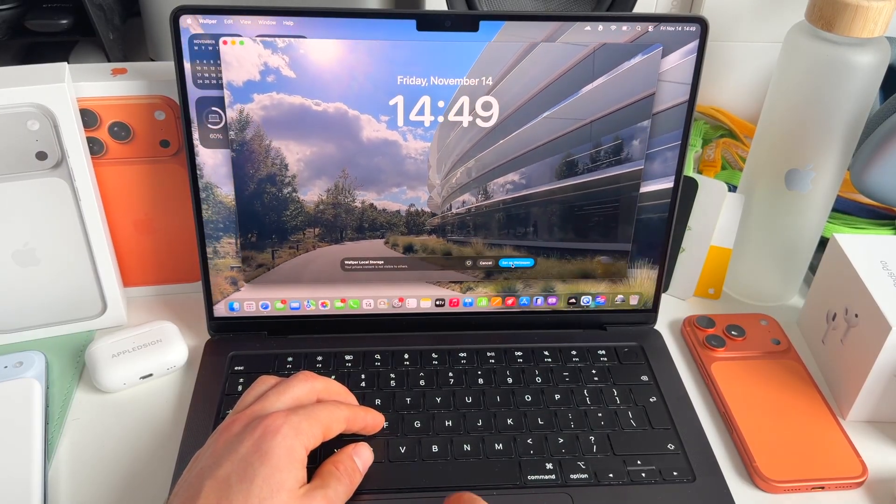
left_click(517, 263)
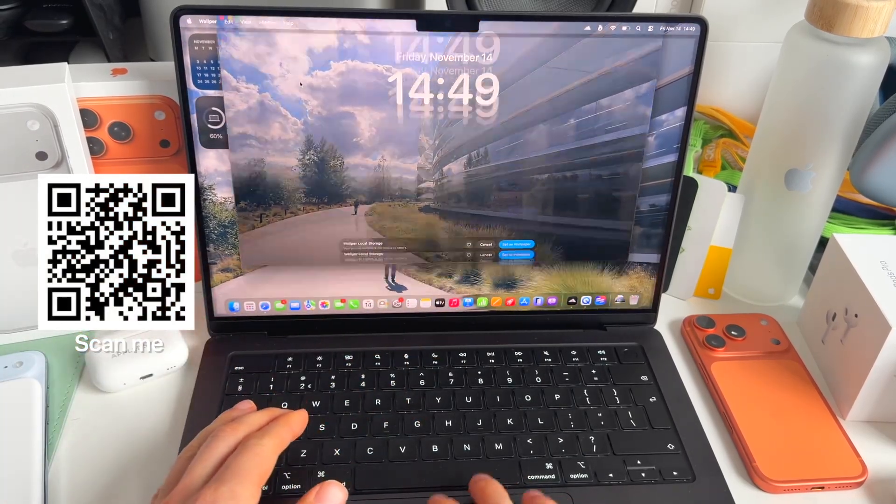
left_click(517, 244)
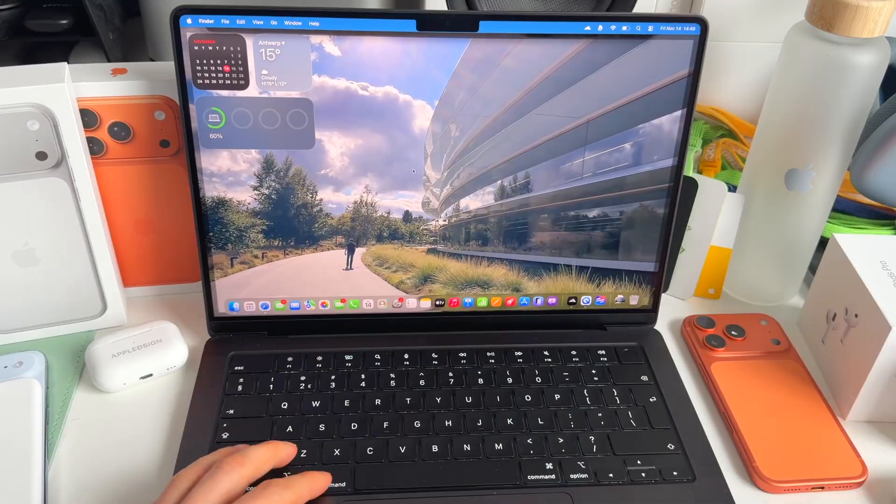